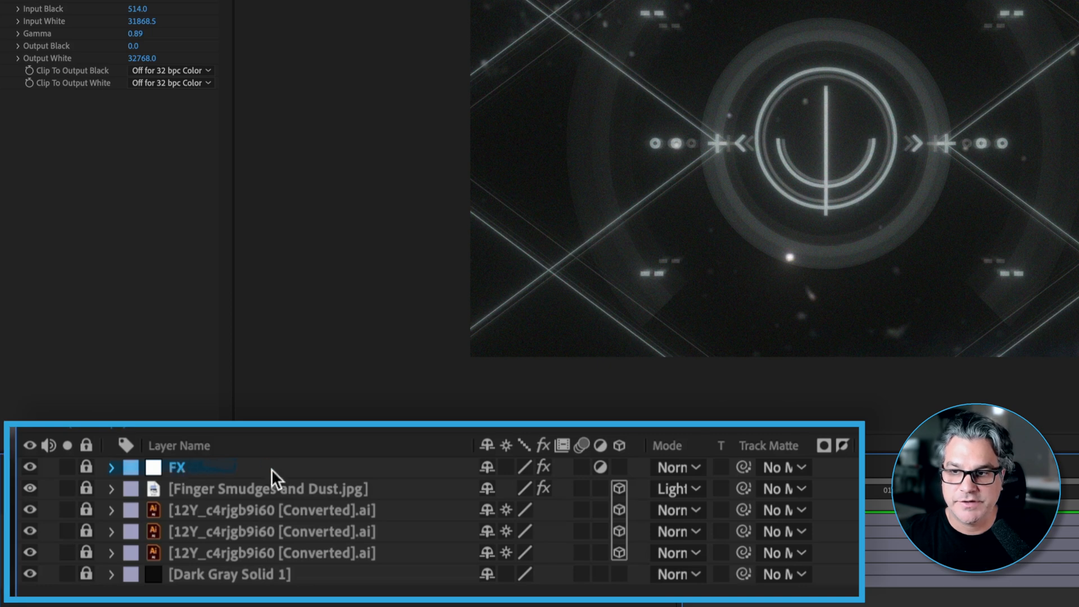
# Review the comp's layers and bring up the Layer > New choices.
pyautogui.click(269, 488)
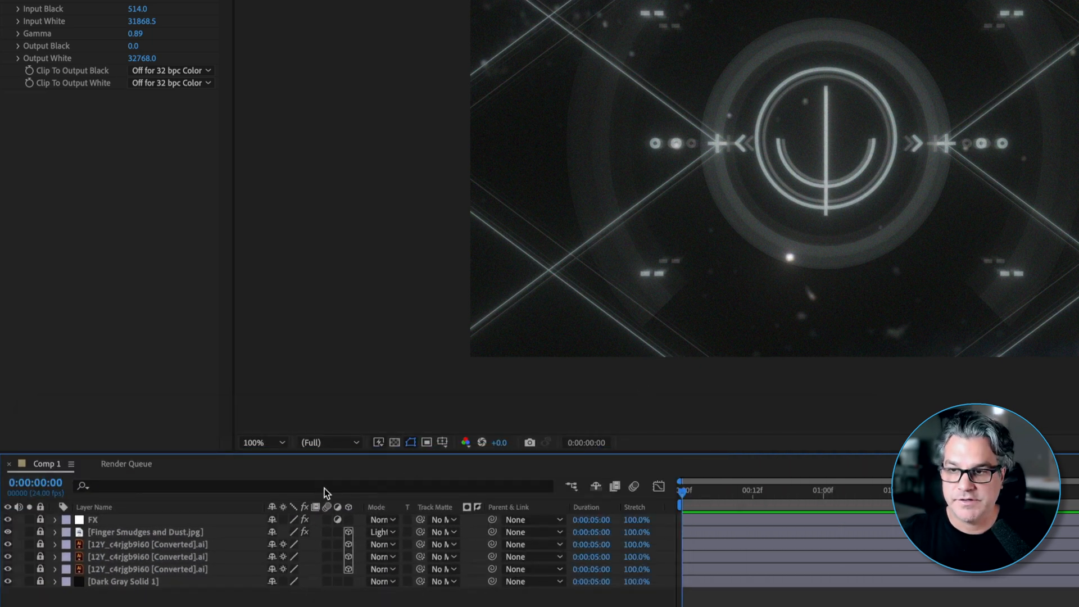
pyautogui.click(240, 29)
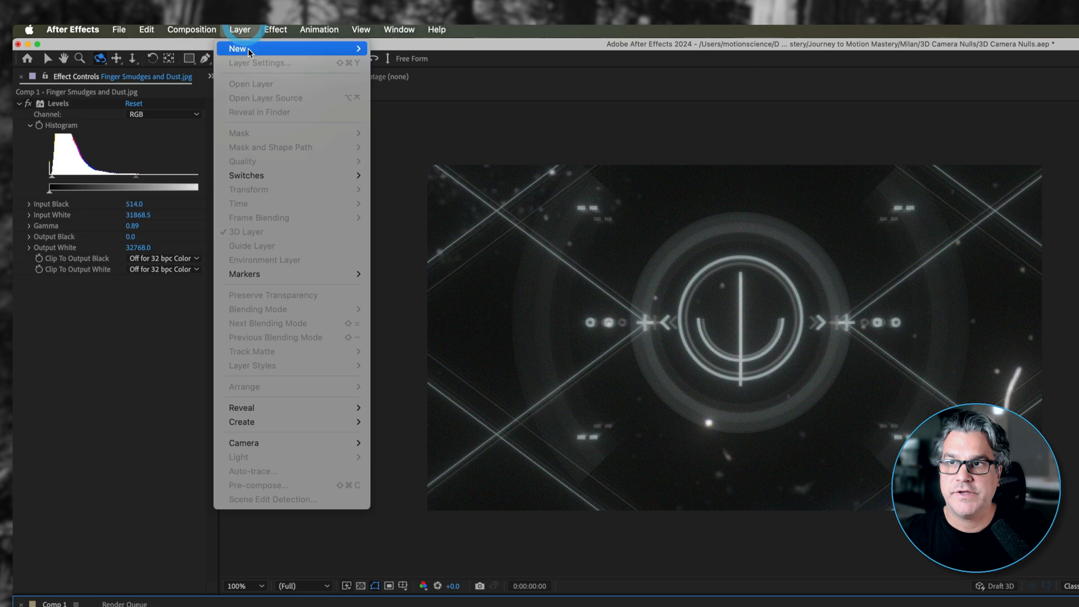
# Create a one-node 35mm camera named Camera 1 with default settings.
pyautogui.click(243, 442)
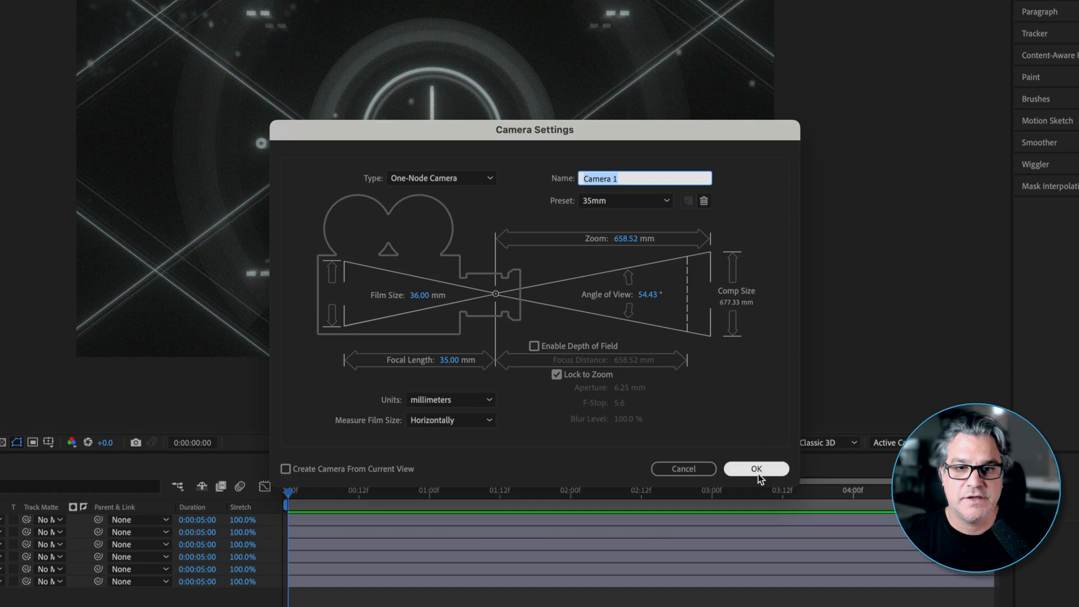
pyautogui.click(756, 468)
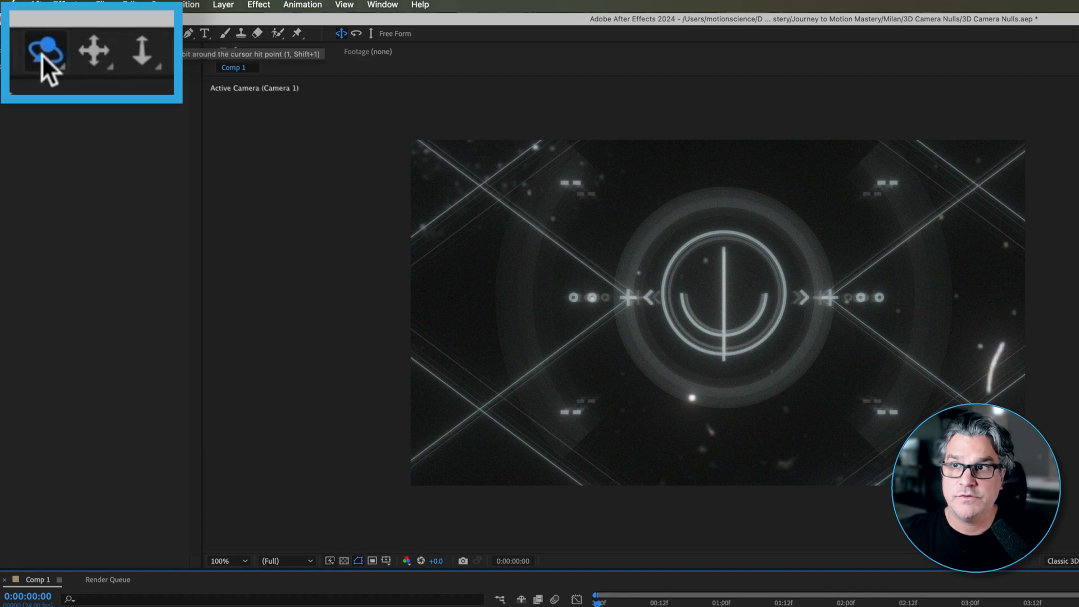
pyautogui.moveTo(92, 58)
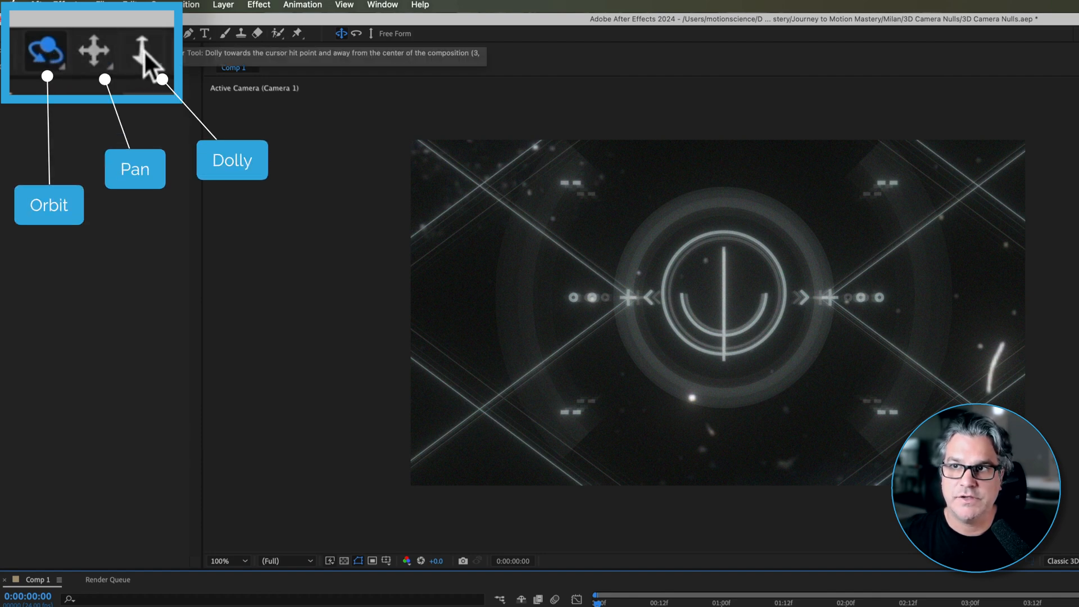
pyautogui.moveTo(692, 334)
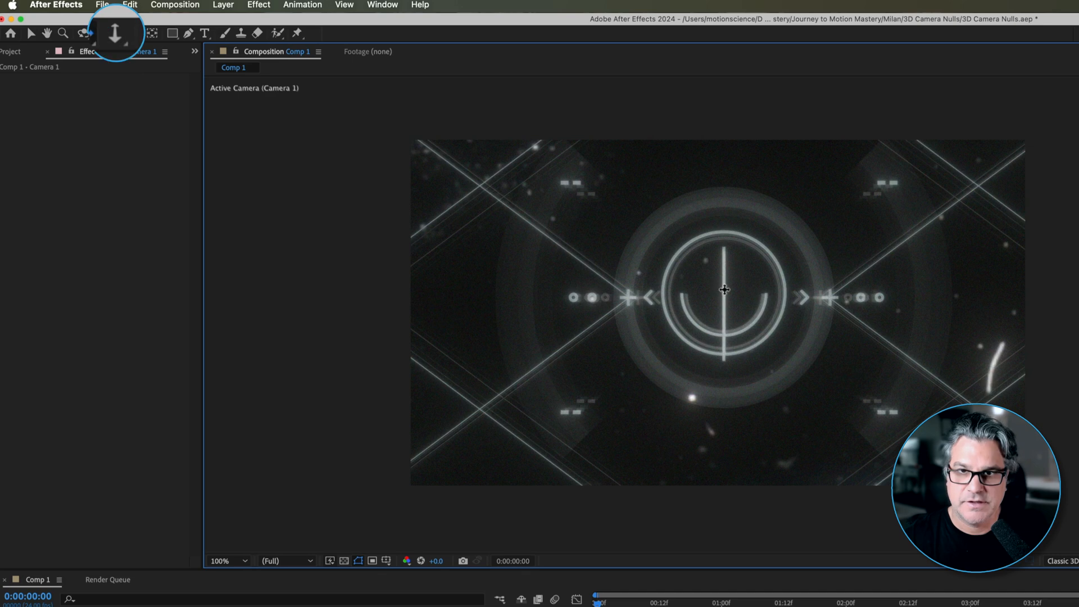
pyautogui.click(114, 33)
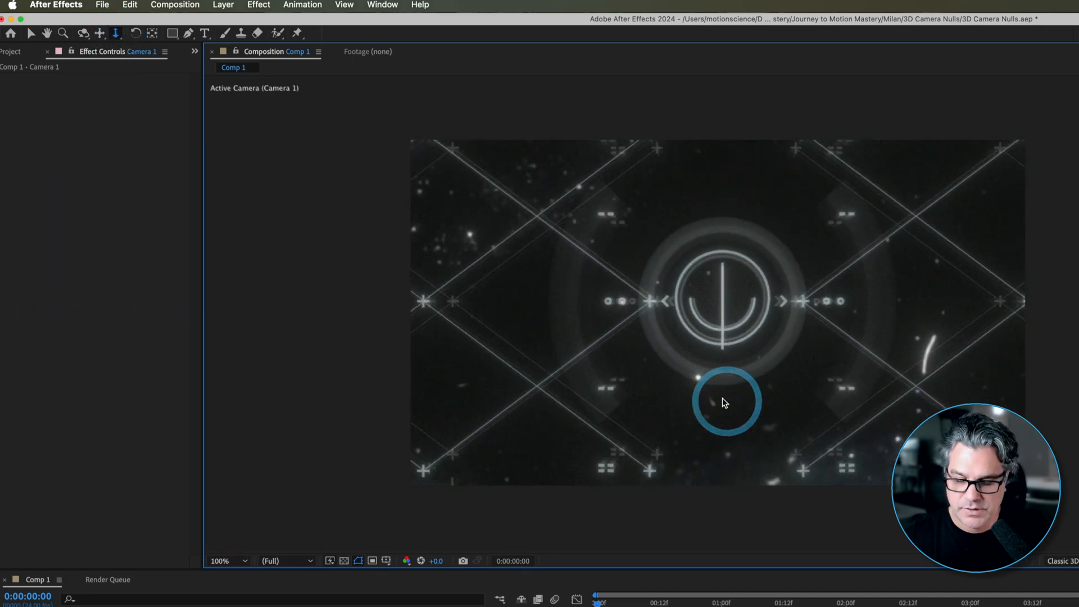
pyautogui.click(82, 33)
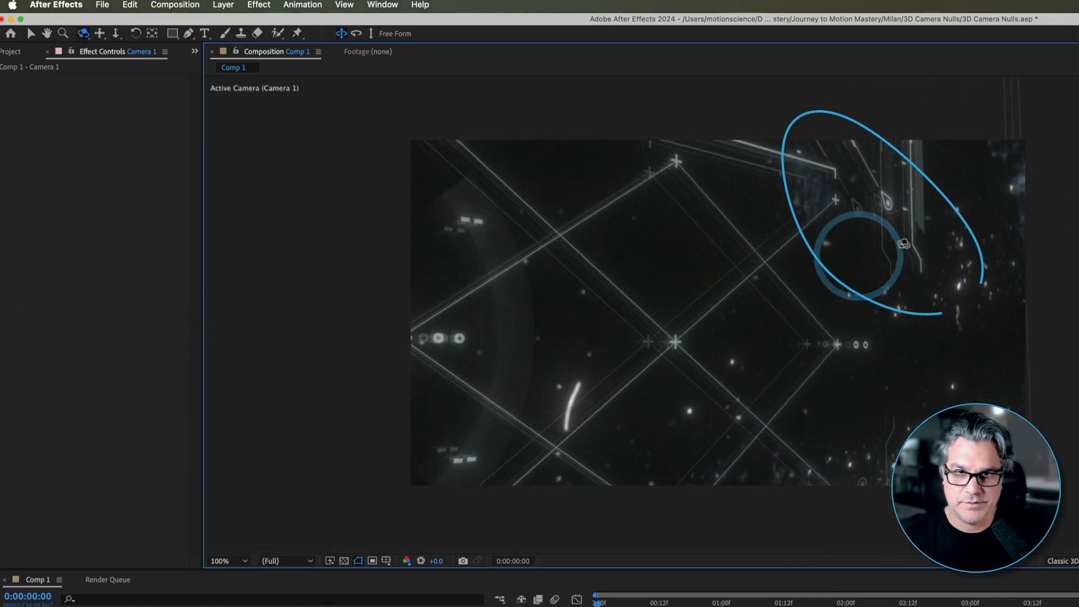
pyautogui.click(223, 5)
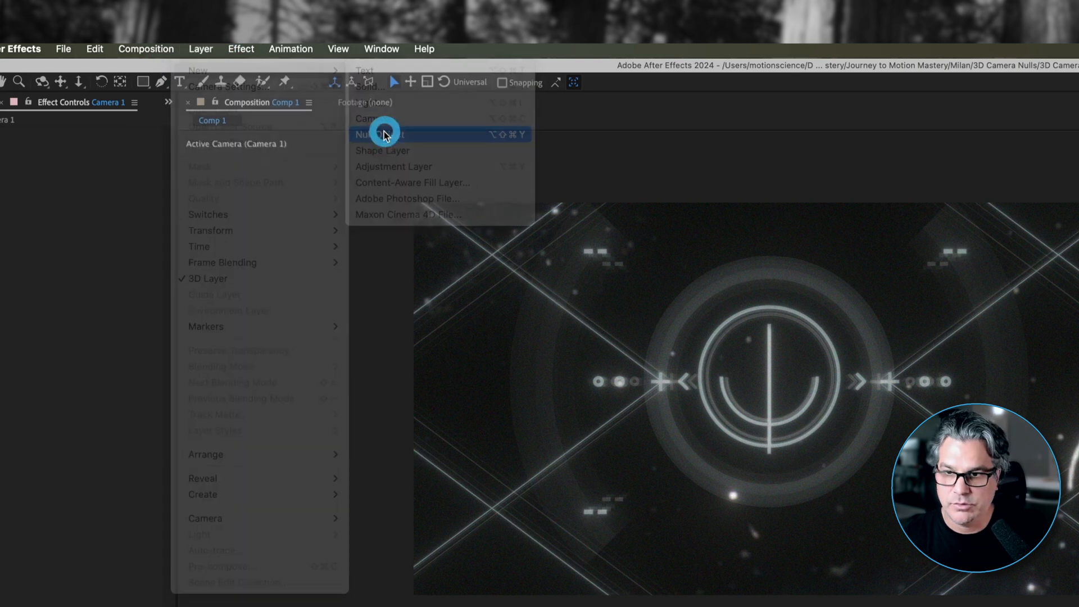
# Add a new Null Object layer above Camera 1.
pyautogui.click(374, 134)
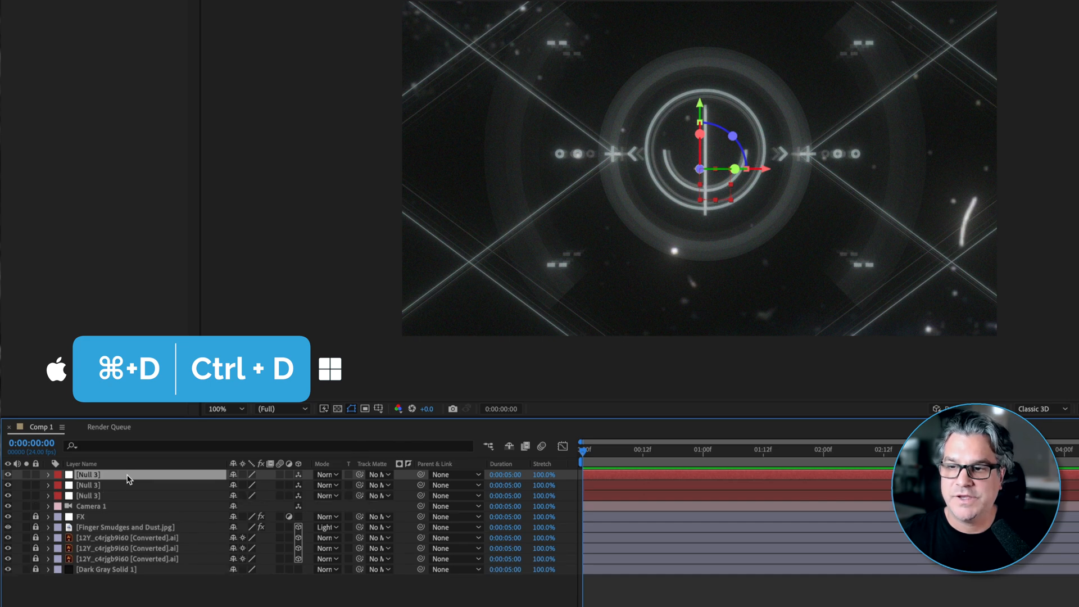
# Duplicate the null and rename the nulls Rotate A and Rotate B.
pyautogui.press('ctrl+d')
pyautogui.write('Rotate A')
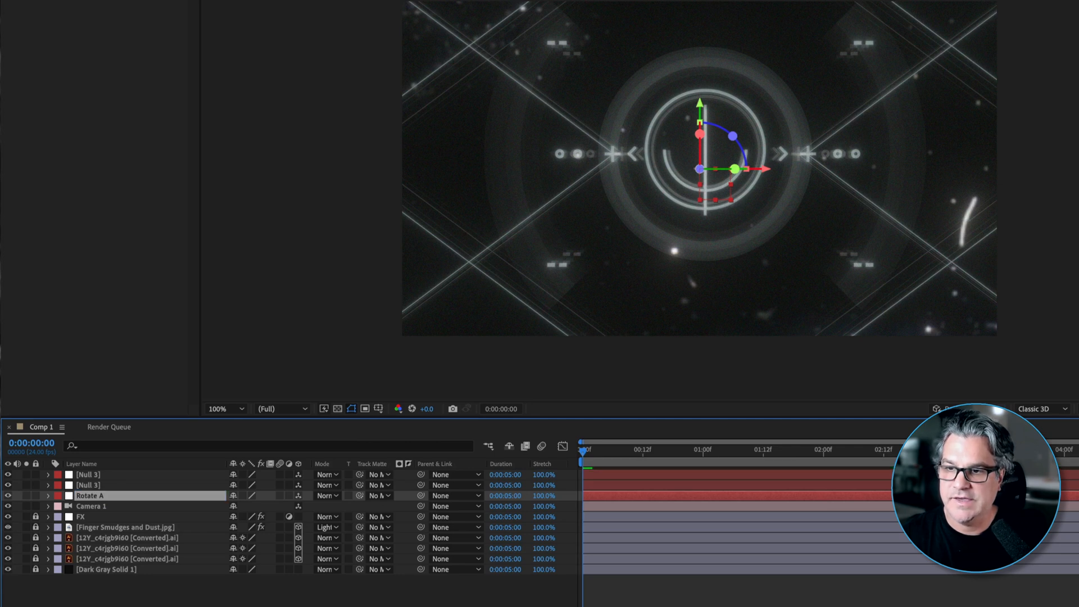
pyautogui.doubleClick(89, 485)
pyautogui.write('Rotate B')
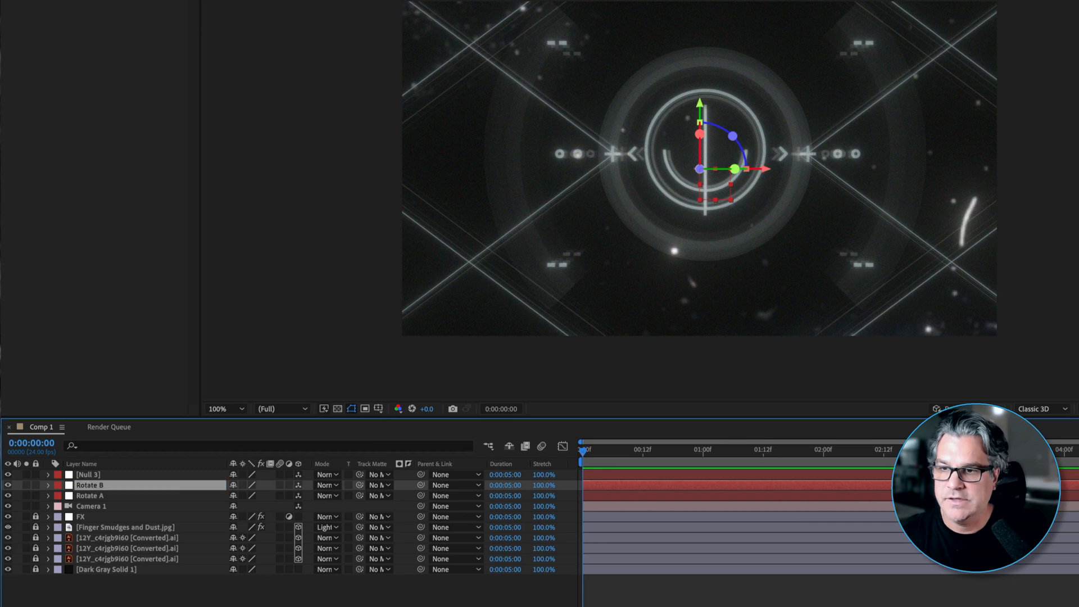
pyautogui.doubleClick(88, 474)
pyautogui.write('Position')
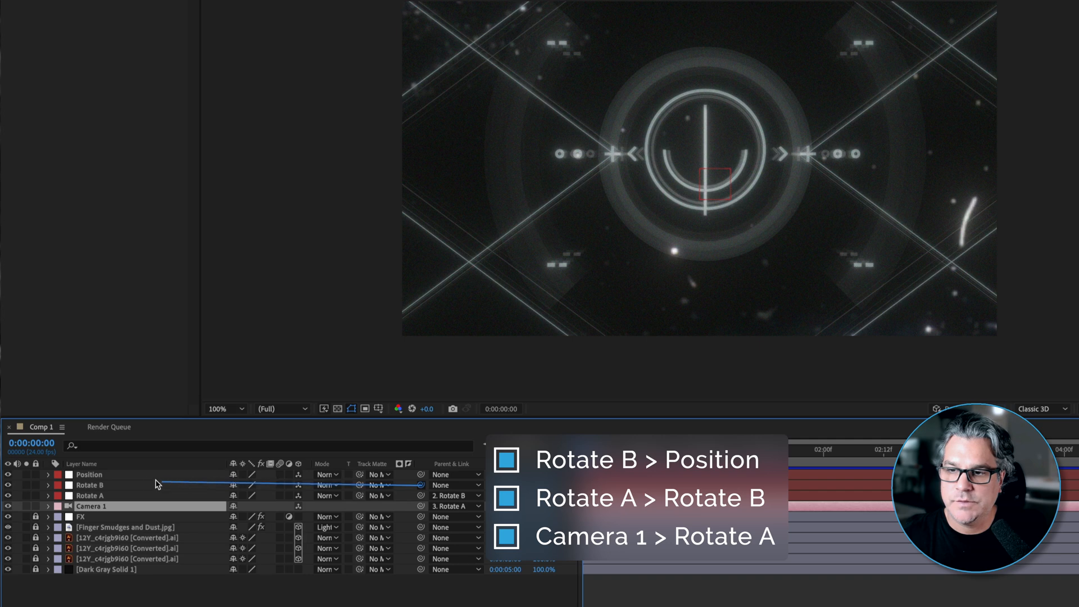
# Parent Rotate B to the Position null and select Rotate A for adjustment.
pyautogui.click(88, 474)
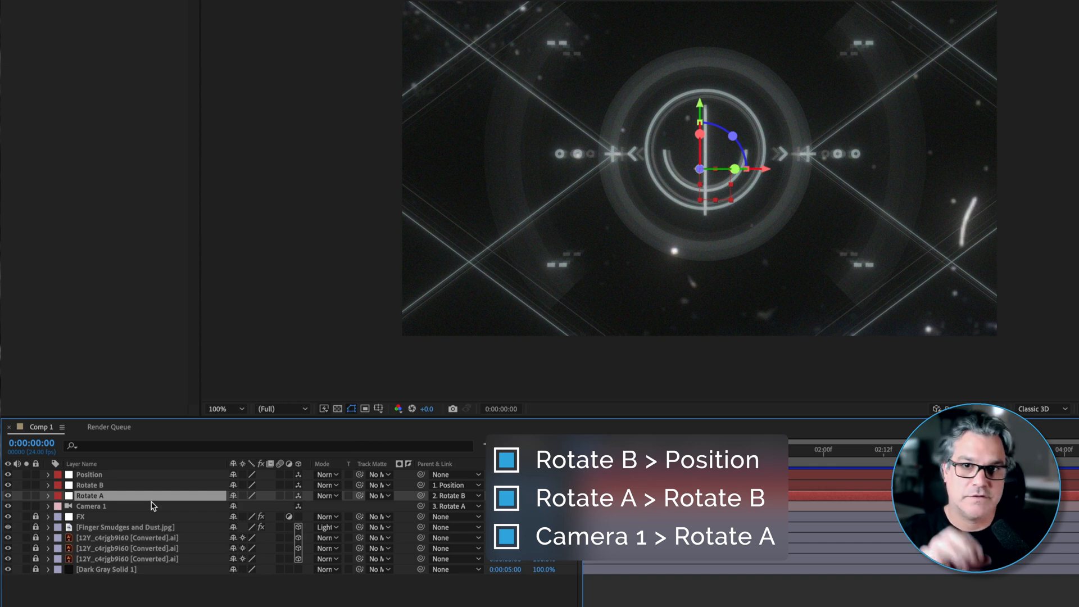
pyautogui.click(47, 496)
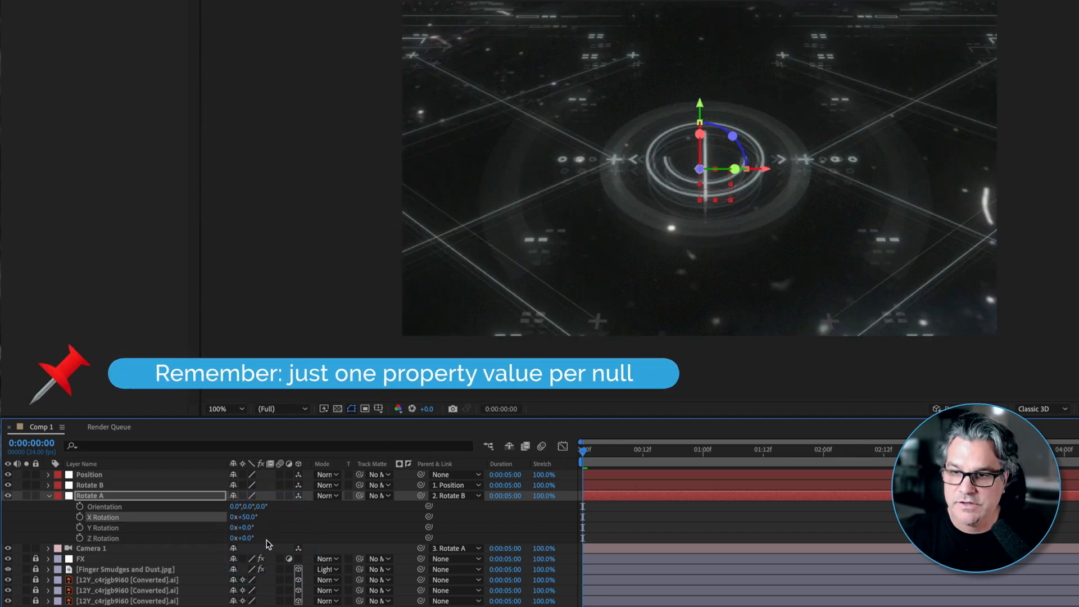
# Select the Rotate B null and reveal its properties.
pyautogui.click(89, 485)
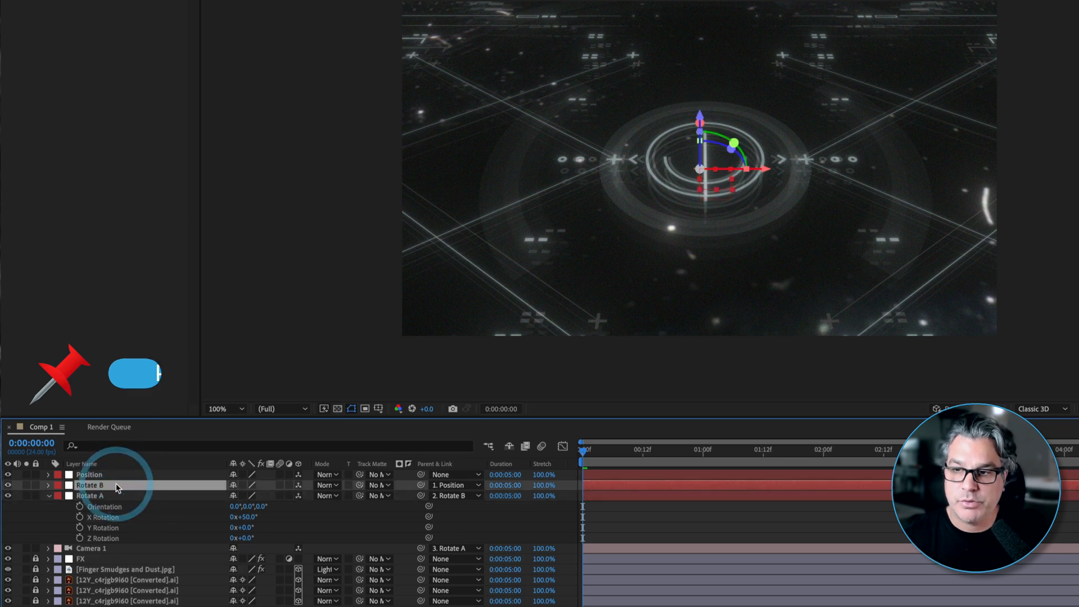
pyautogui.click(49, 485)
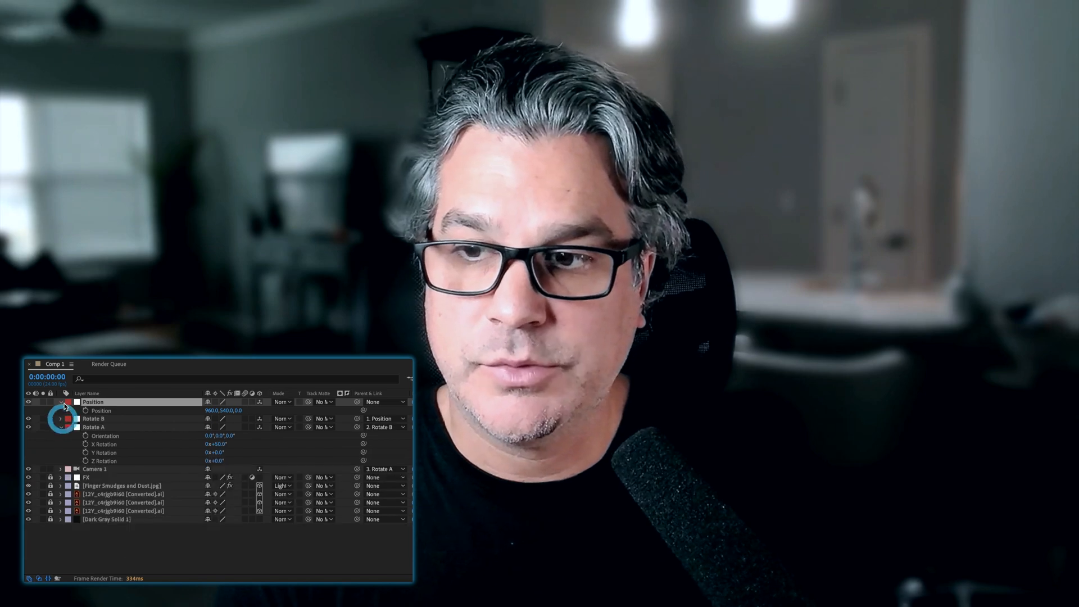
# Collapse the Position null's properties to show the clean parent chain.
pyautogui.click(61, 402)
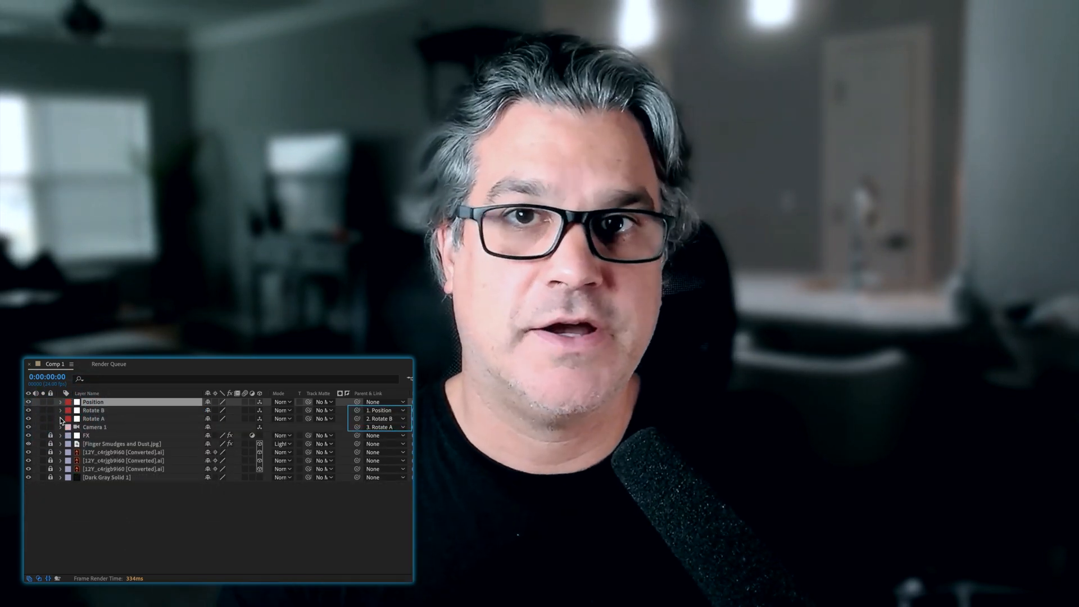